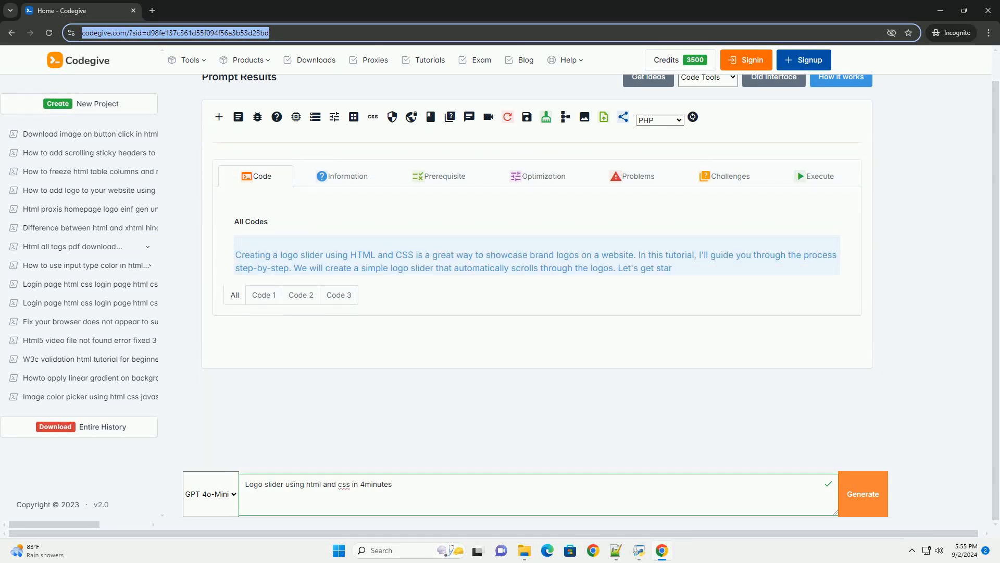
scroll("down", 3)
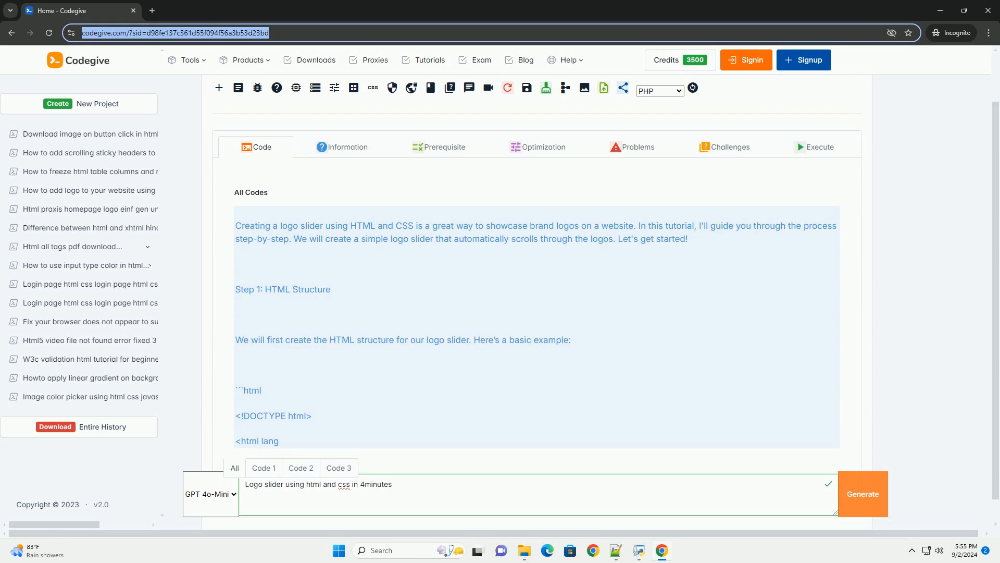
scroll("down", 3)
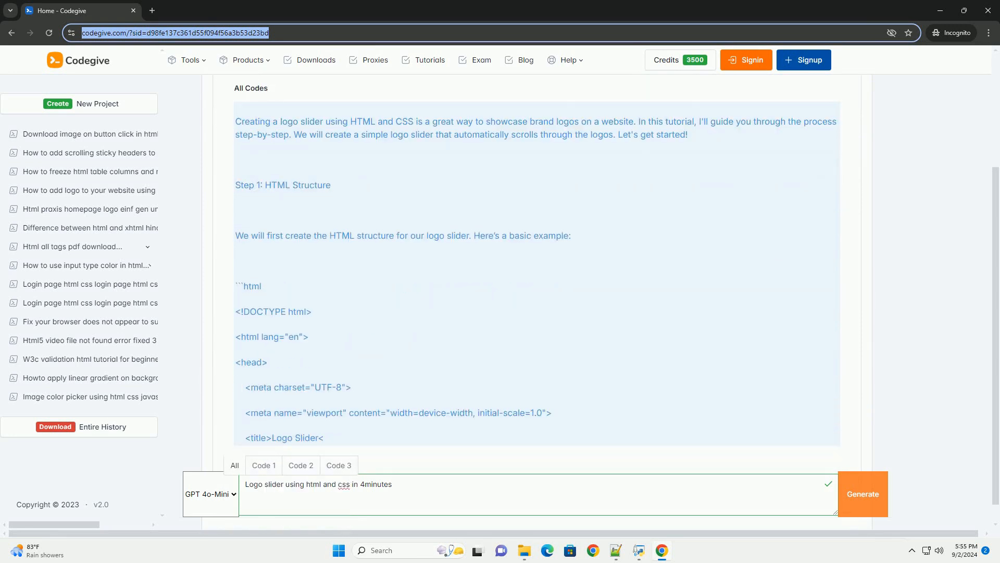
scroll("down", 3)
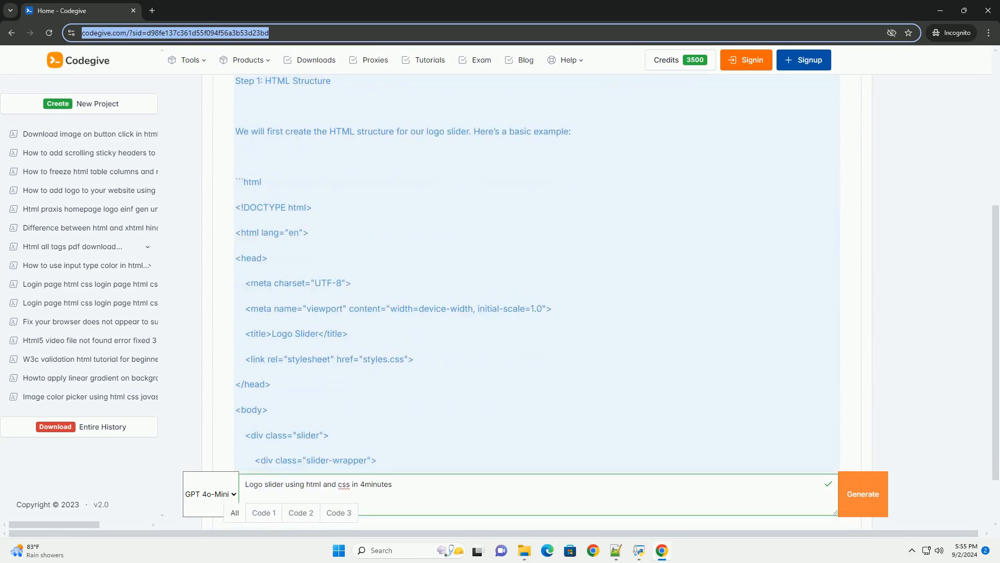
scroll("down", 3)
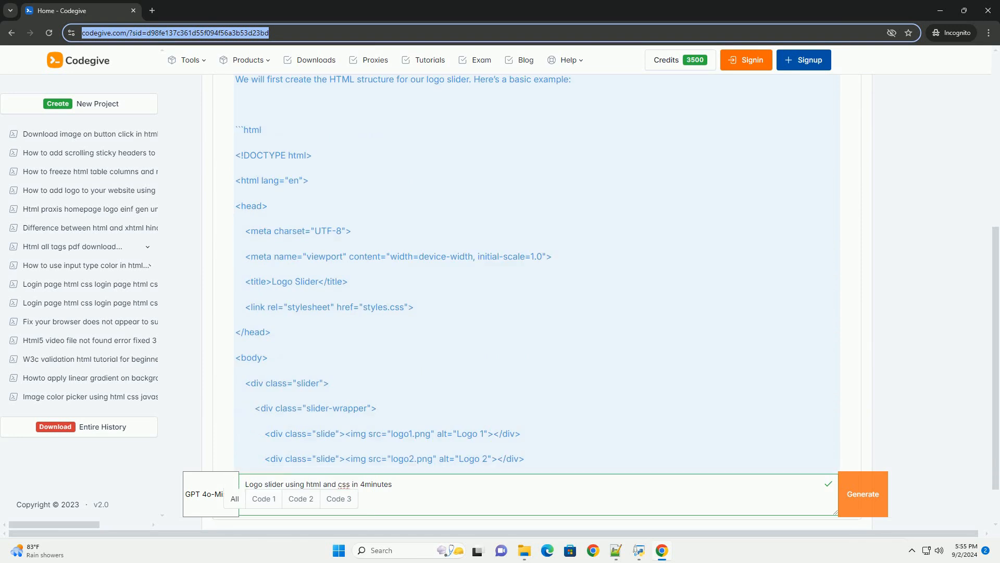
scroll("down", 3)
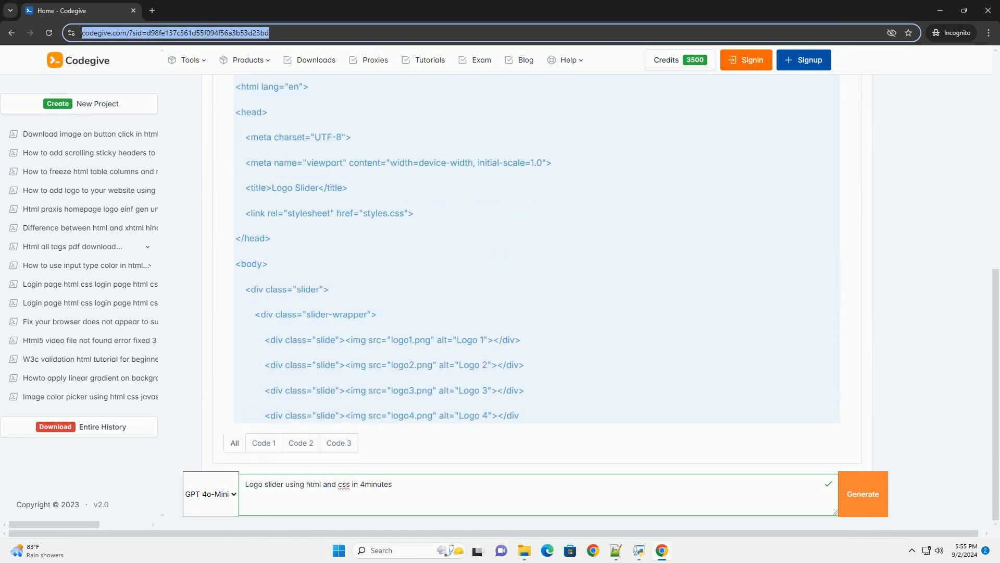
scroll("down", 3)
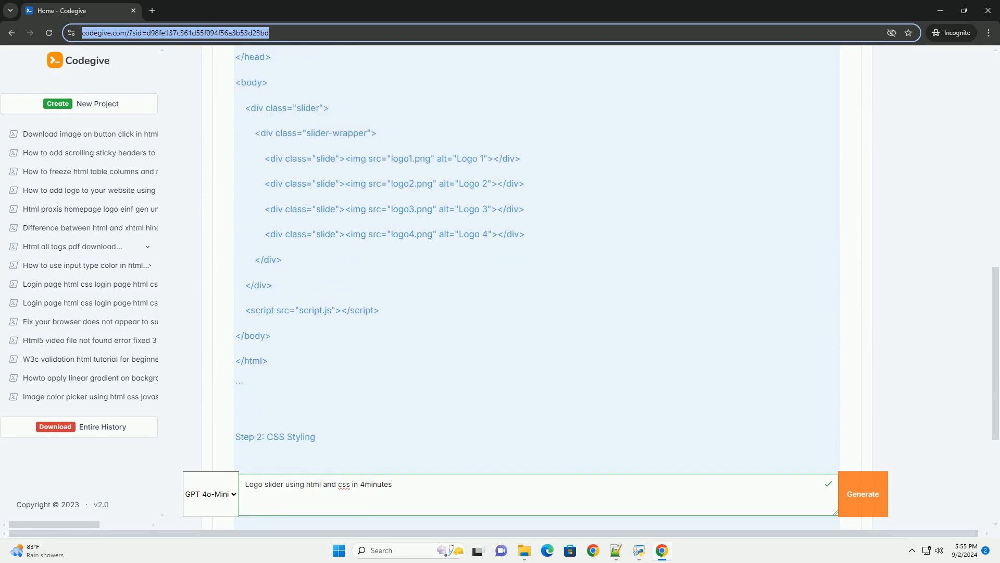
scroll("down", 3)
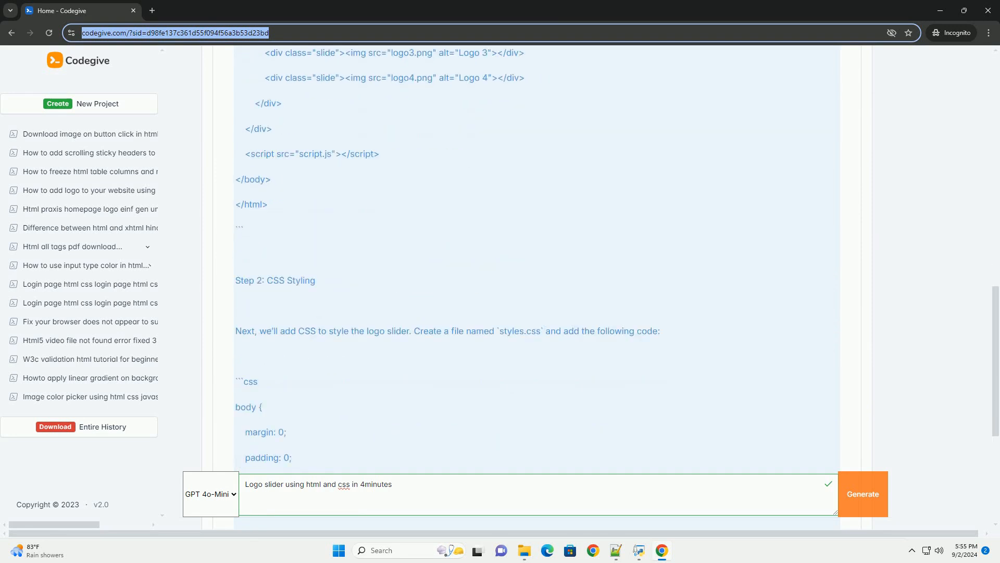
scroll("down", 3)
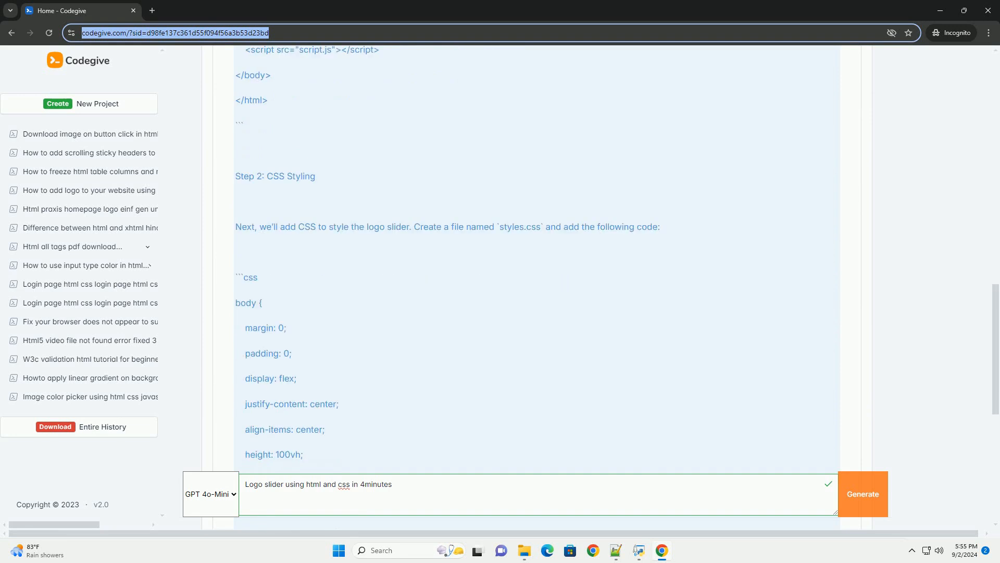
scroll("down", 3)
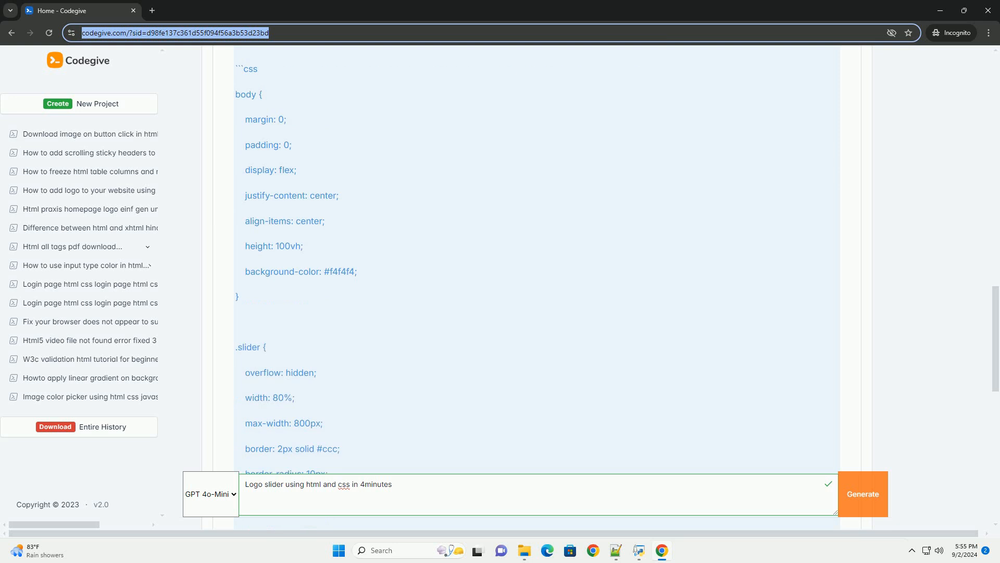
scroll("down", 3)
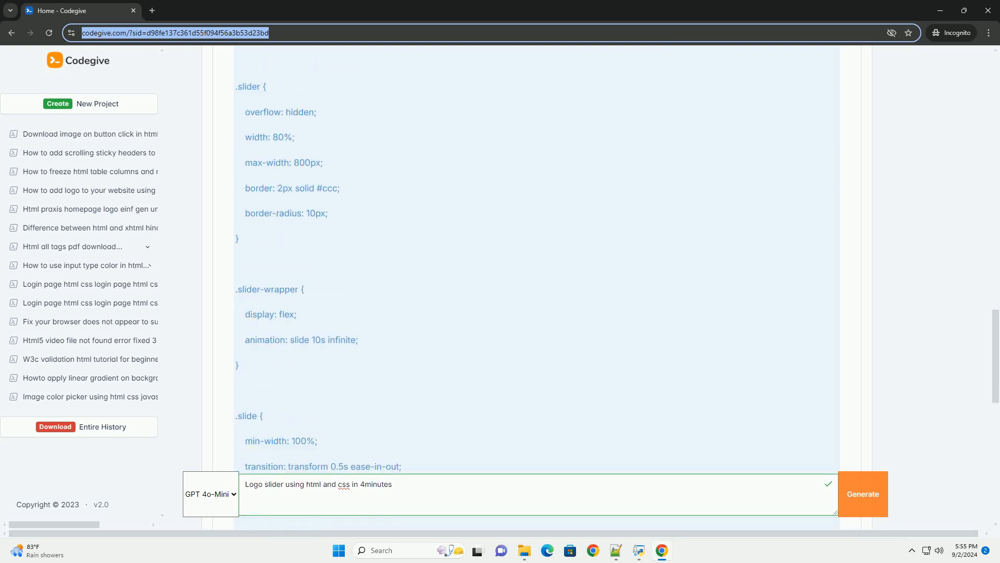
scroll("down", 3)
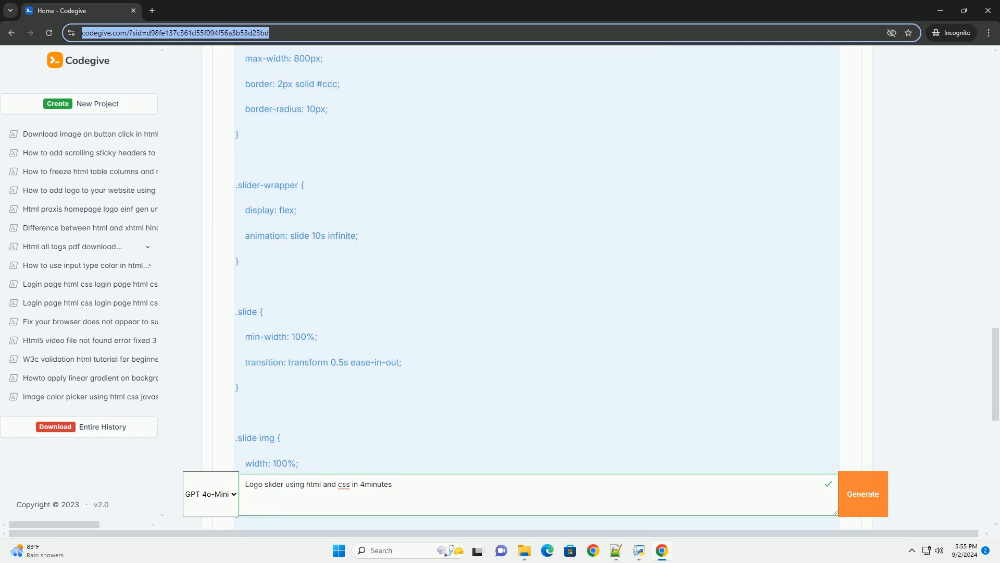
scroll("down", 3)
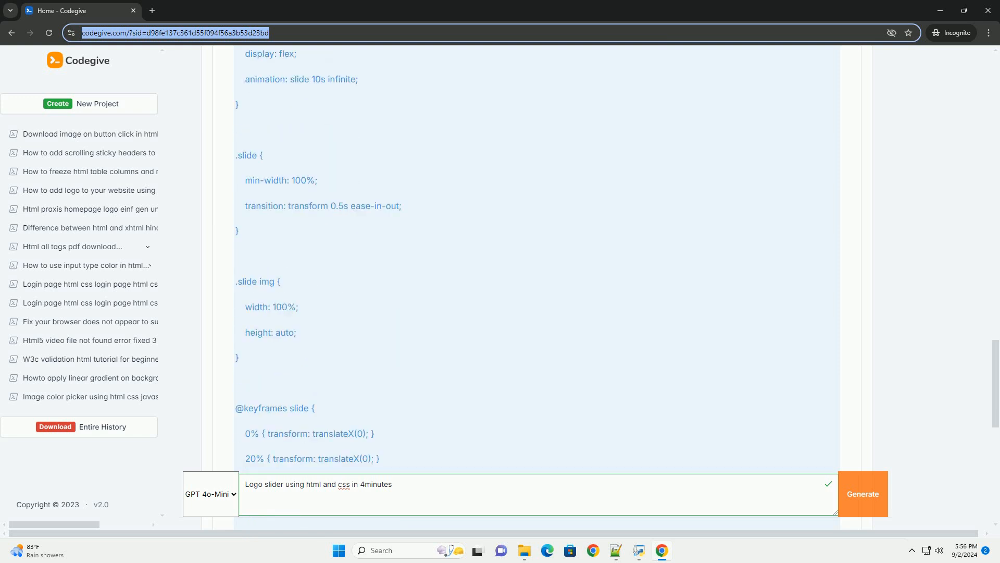
scroll("down", 3)
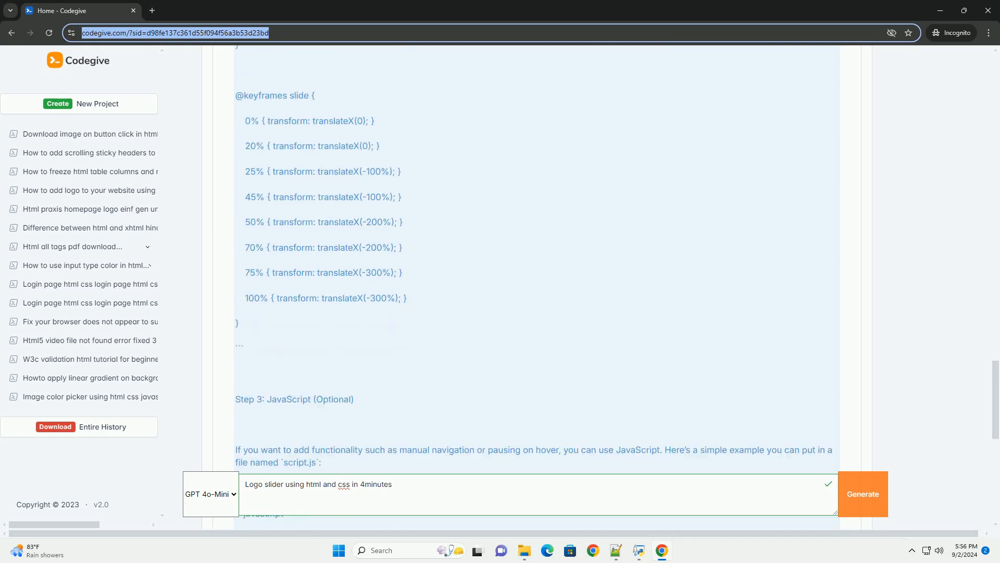
scroll("down", 3)
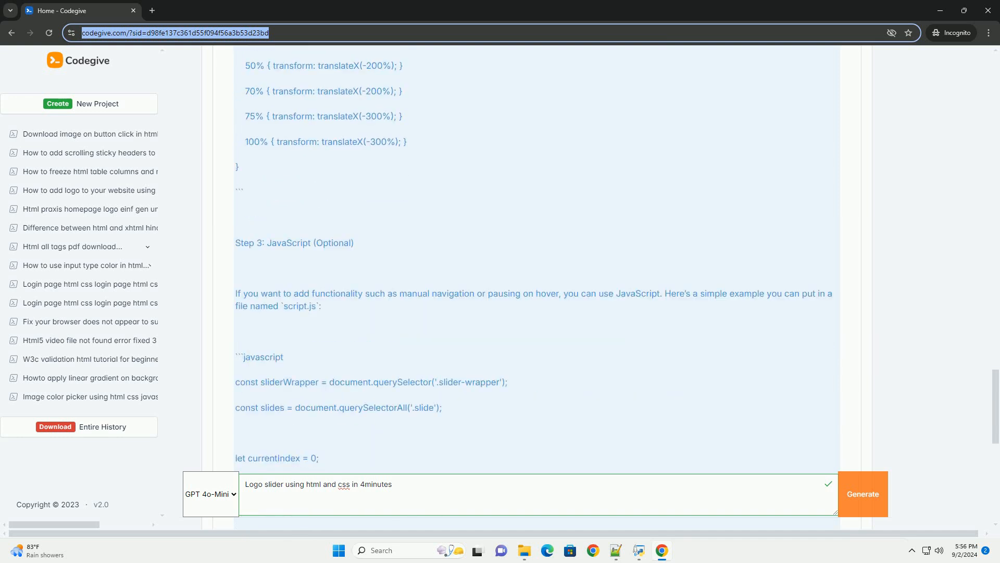
scroll("down", 3)
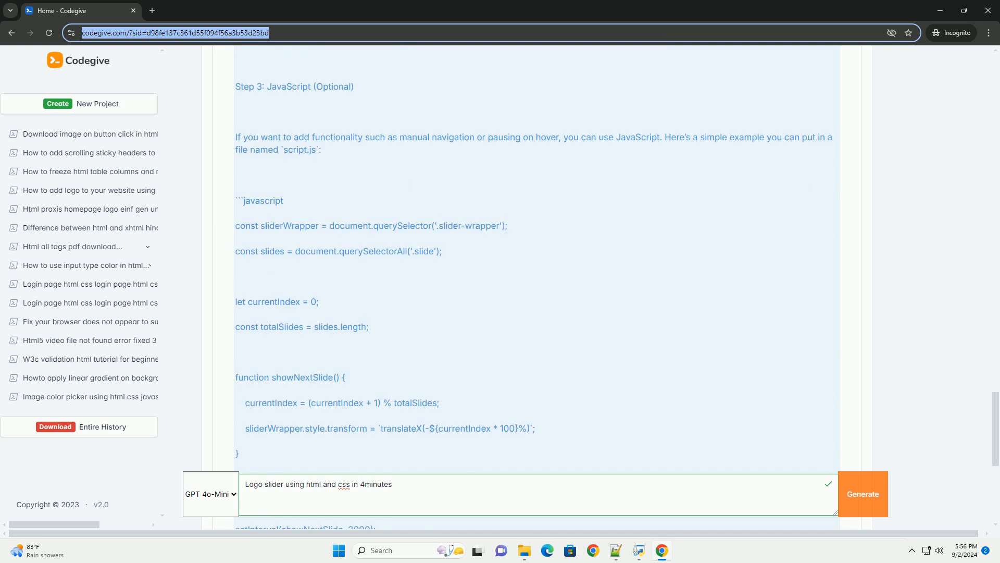